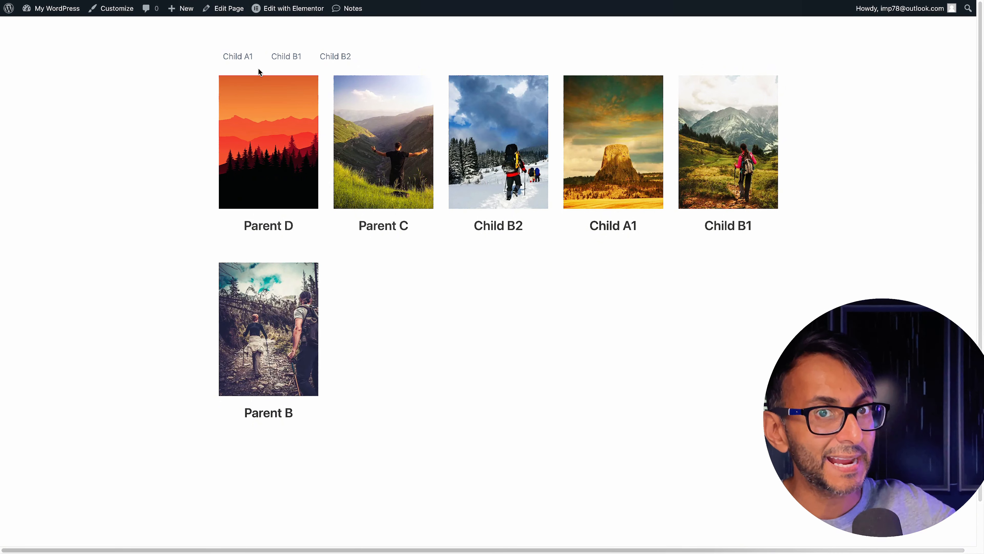
Set the taxonomy filter to Categories with empty items and taxonomy children shown at depth 1
left_click(293, 8)
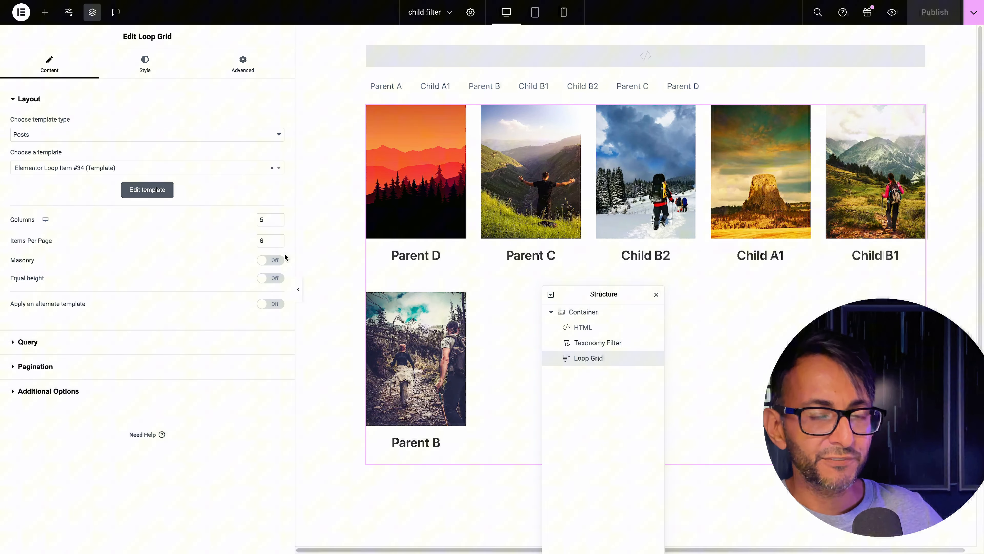
left_click(596, 342)
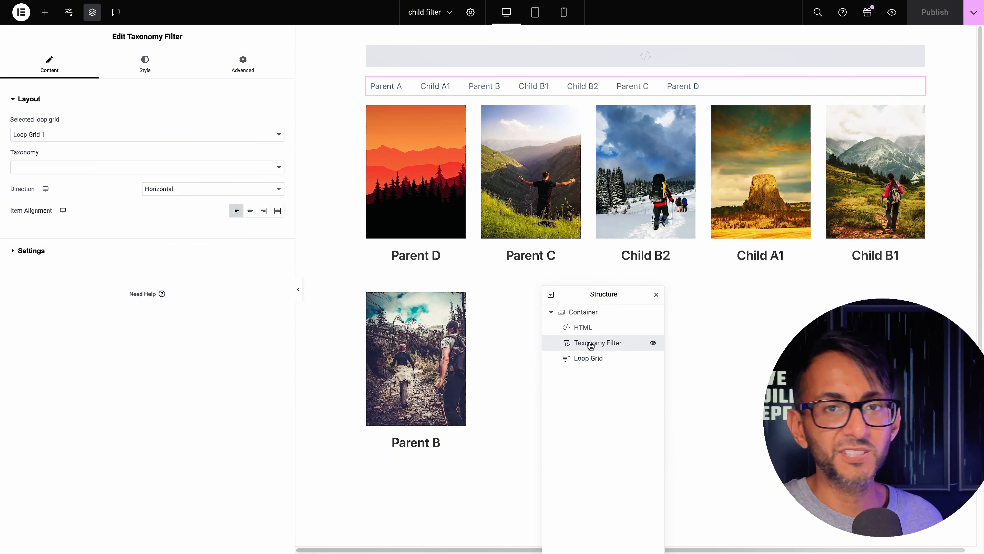
left_click(147, 167)
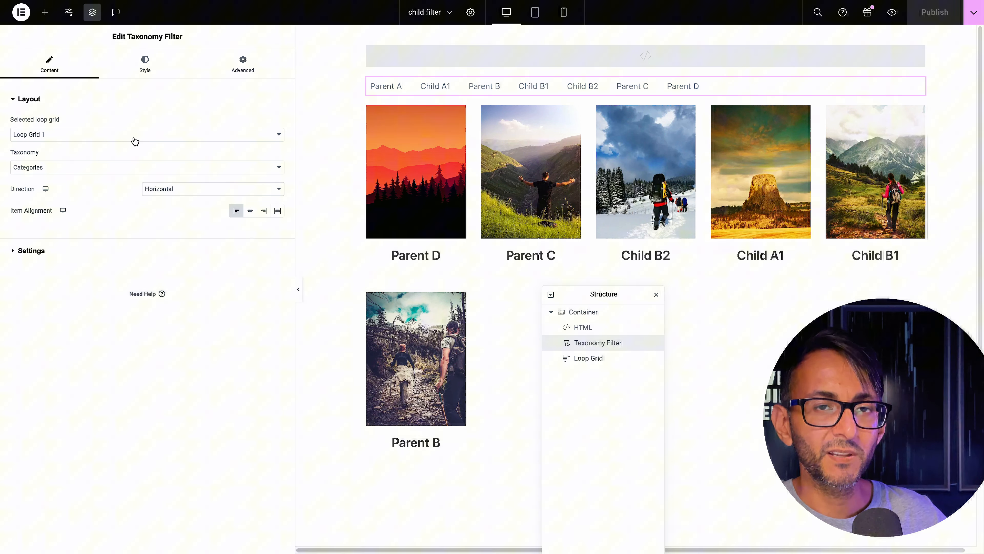
mouse_move(112, 250)
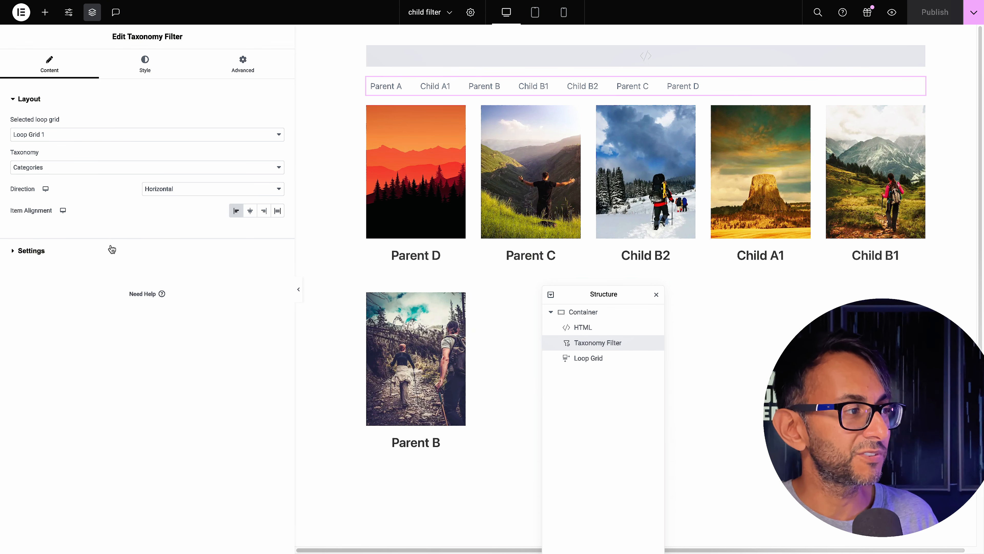
left_click(30, 251)
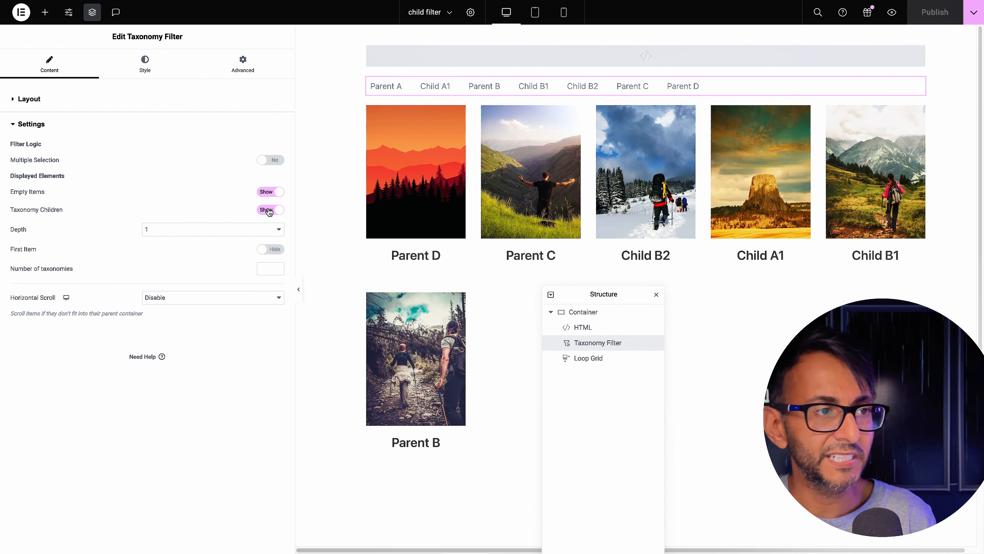
Paste the DOMContentLoaded script hiding buttons containing 'parent' inside Child_Filter into the HTML widget
left_click(582, 327)
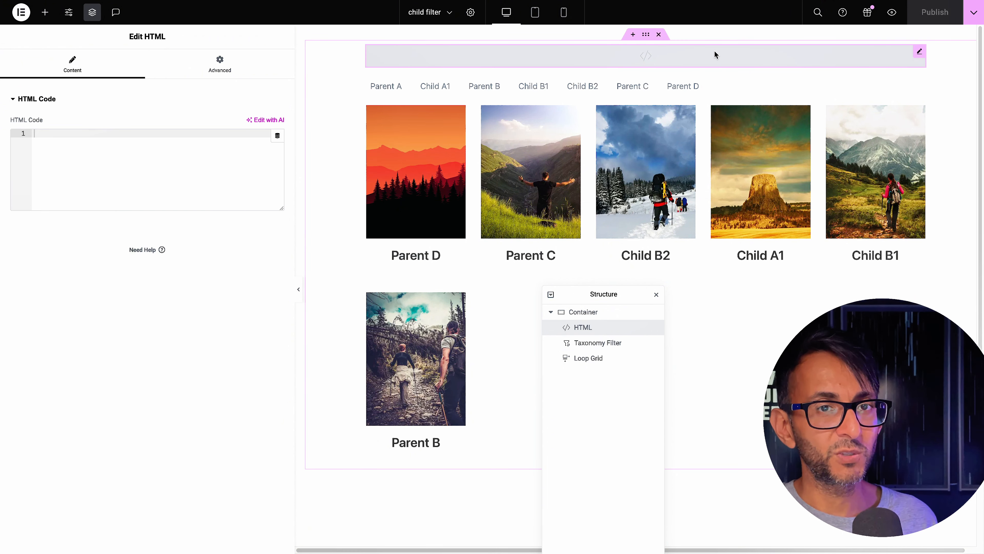
left_click(165, 170)
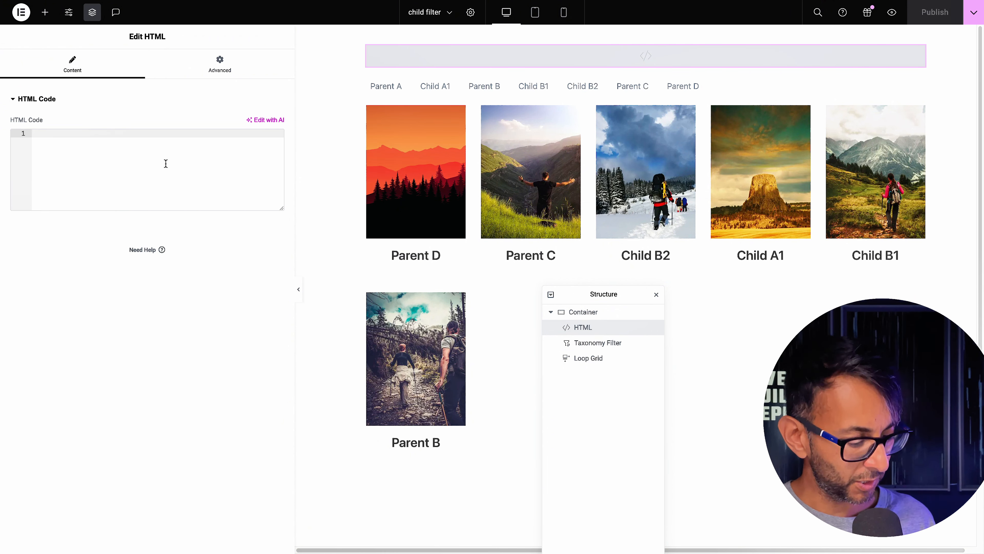
type("<script>")
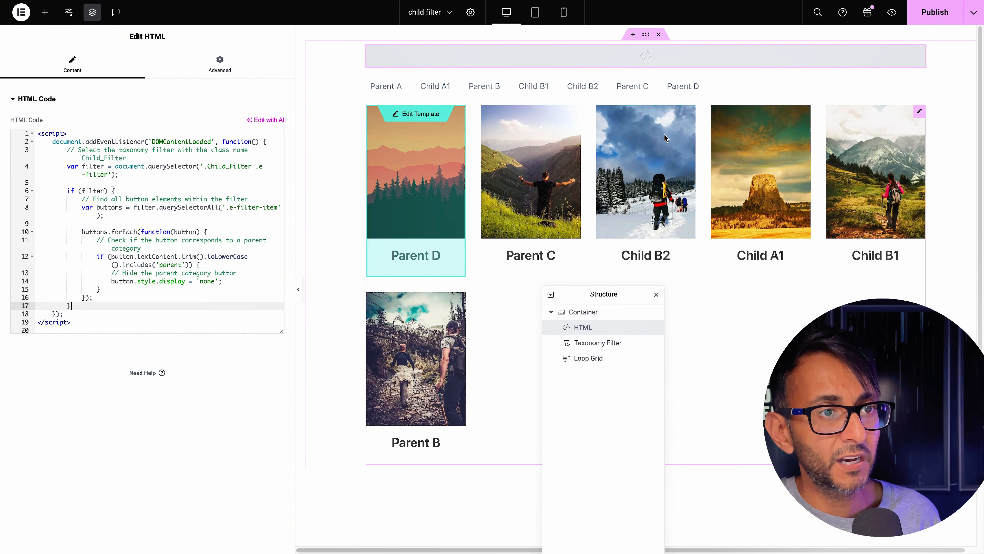
Give the taxonomy filter the CSS class Child_Filter under its Advanced settings
left_click(597, 343)
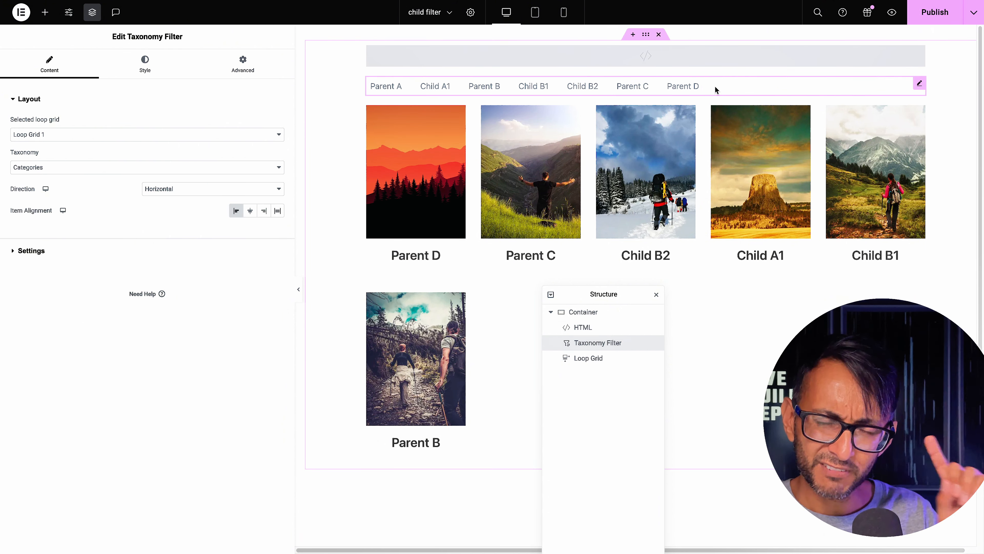
left_click(242, 63)
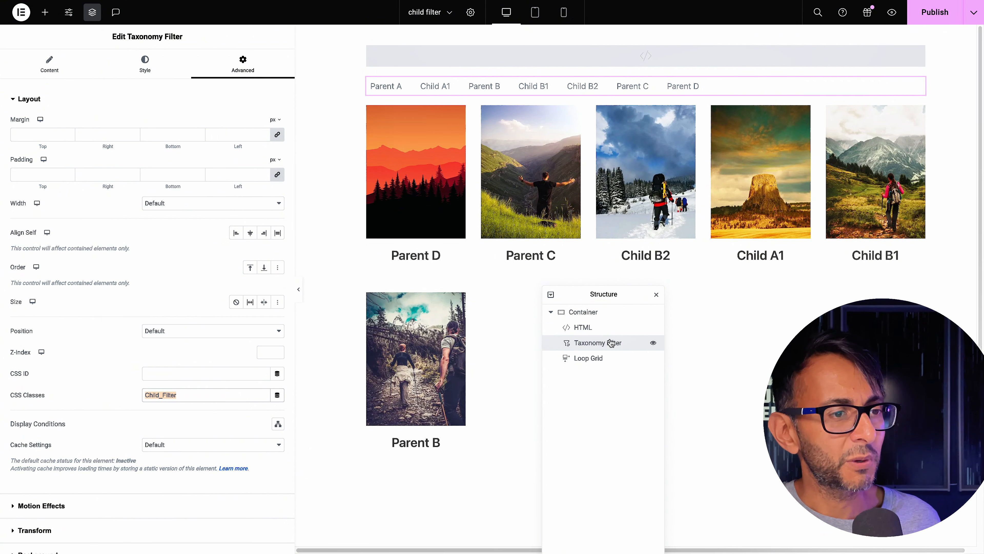
left_click(581, 327)
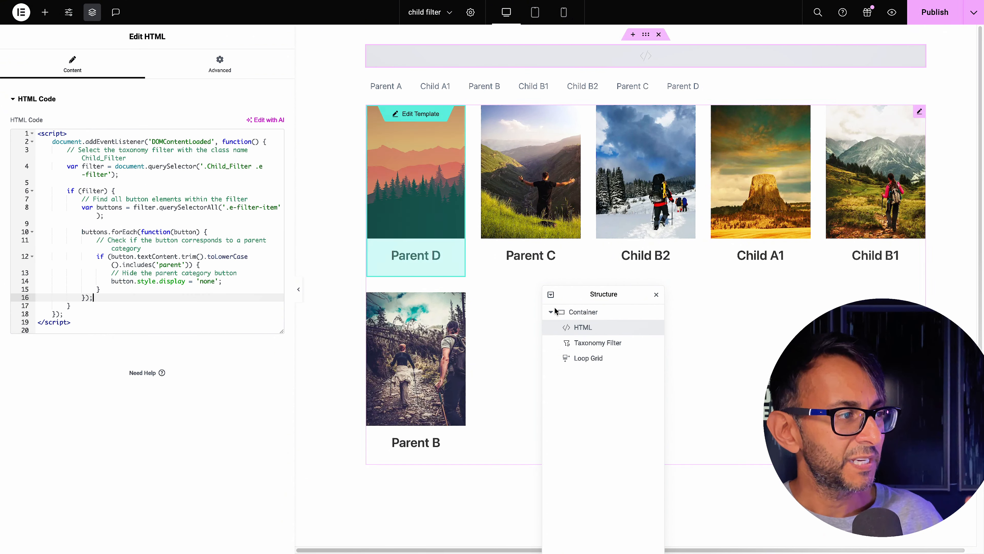
Verify the loop grid and filter classes, then tidy the script's closing braces in the HTML widget
left_click(588, 357)
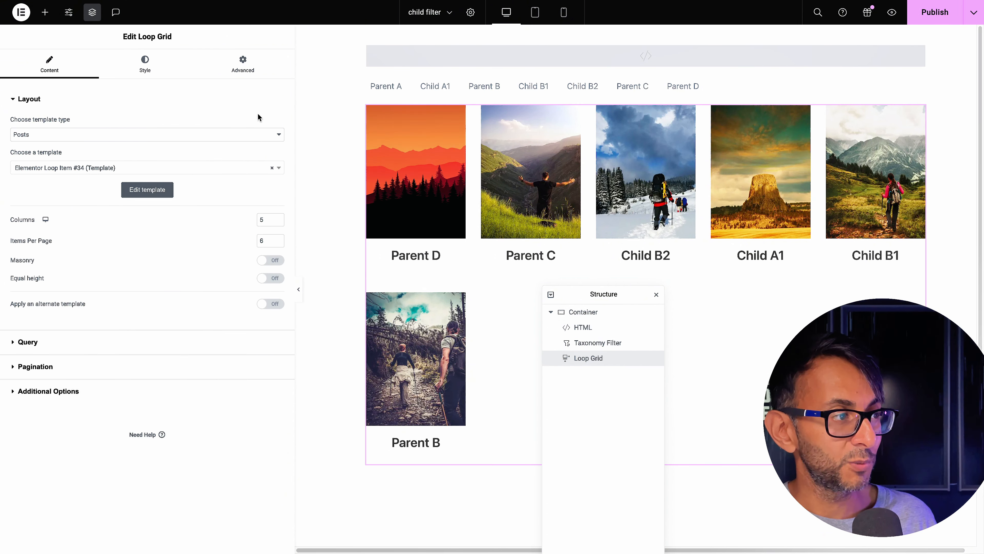
left_click(243, 64)
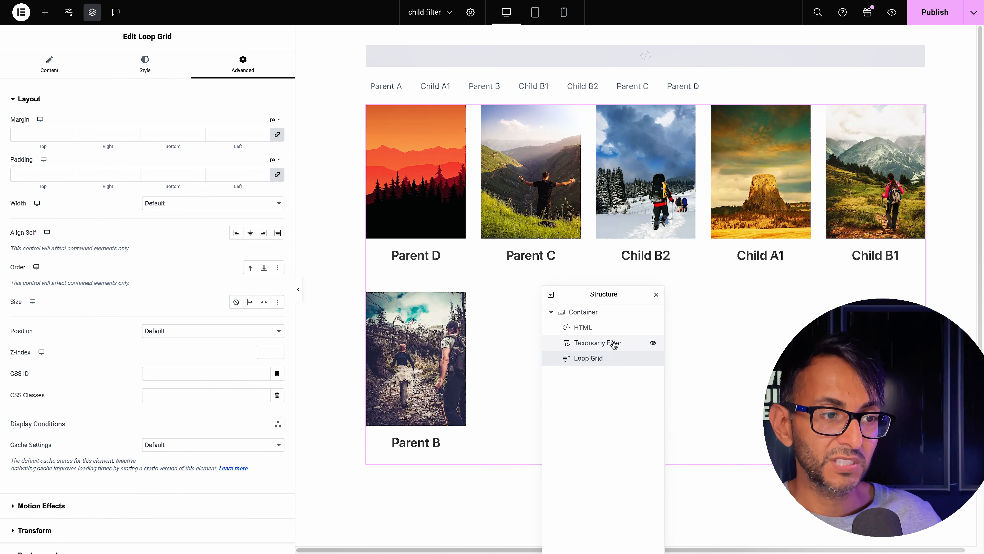
left_click(596, 342)
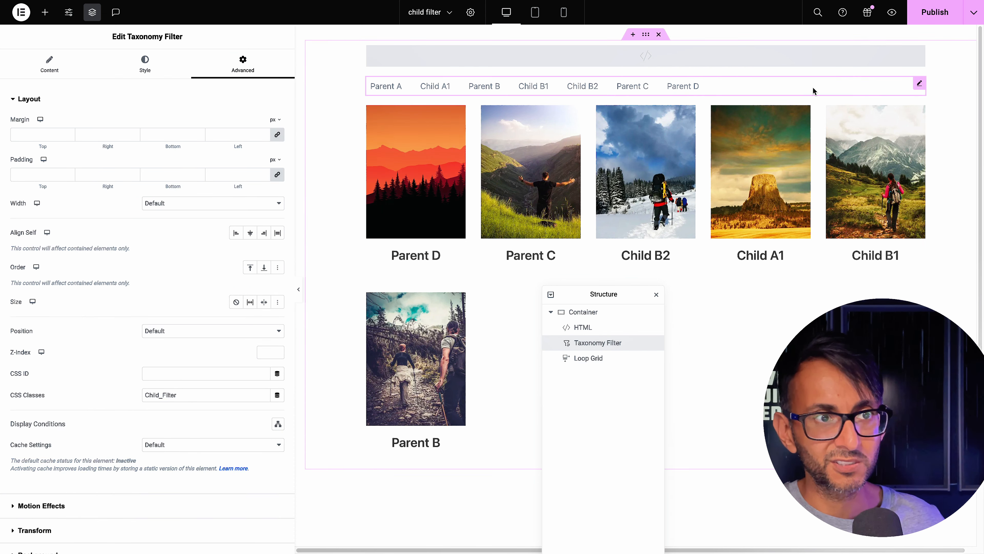
left_click(582, 327)
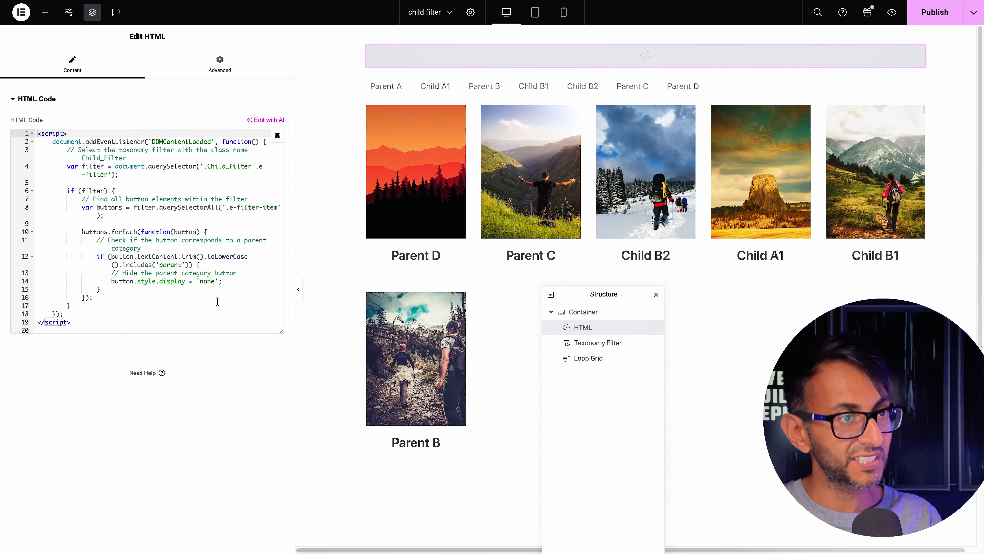
mouse_move(935, 19)
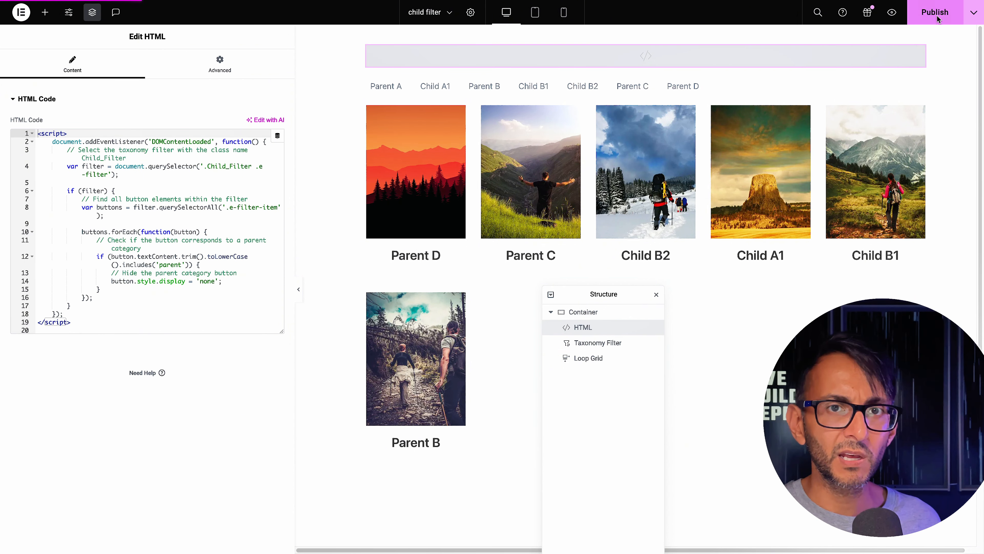
Publish the page and test the live Child A1, B1 and B2 filter buttons above the grid
left_click(354, 12)
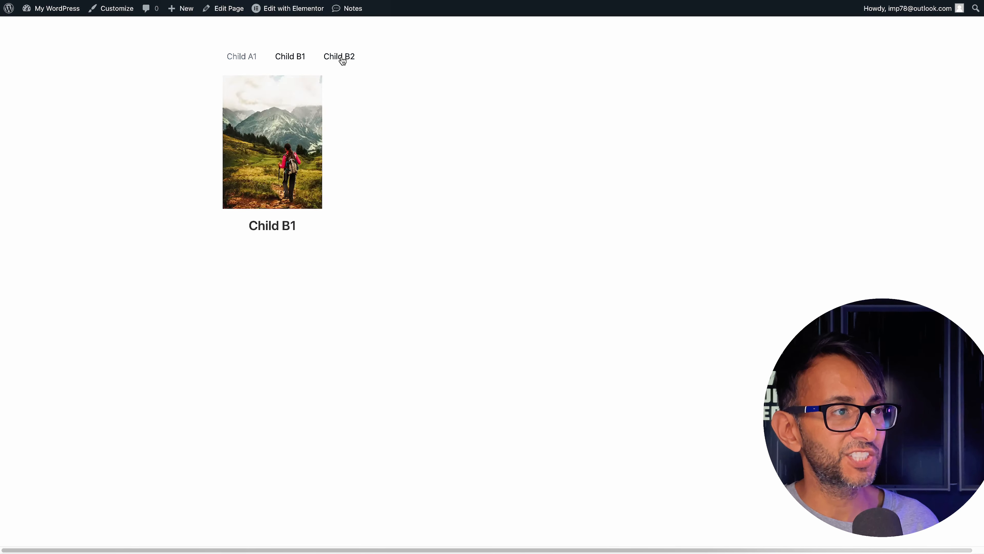
left_click(241, 56)
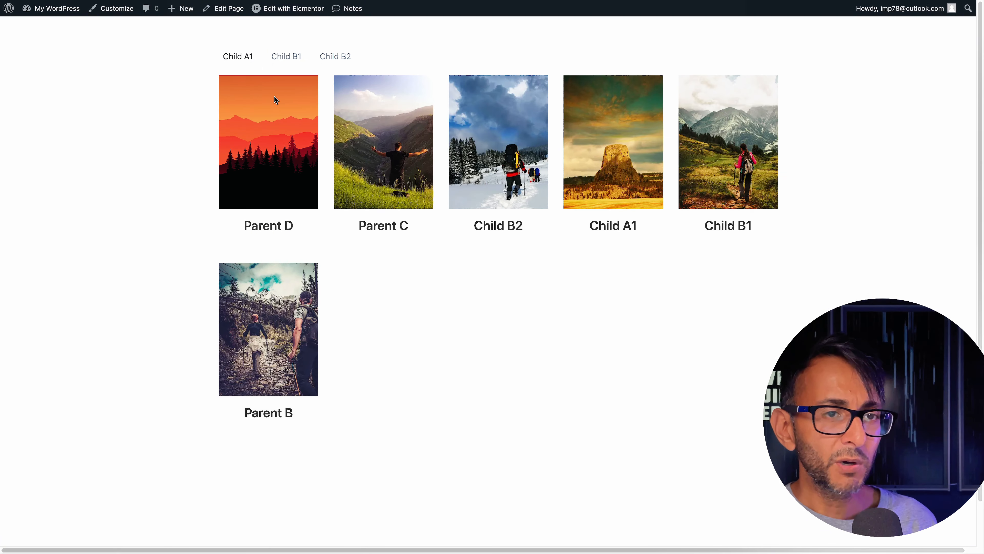
mouse_move(369, 295)
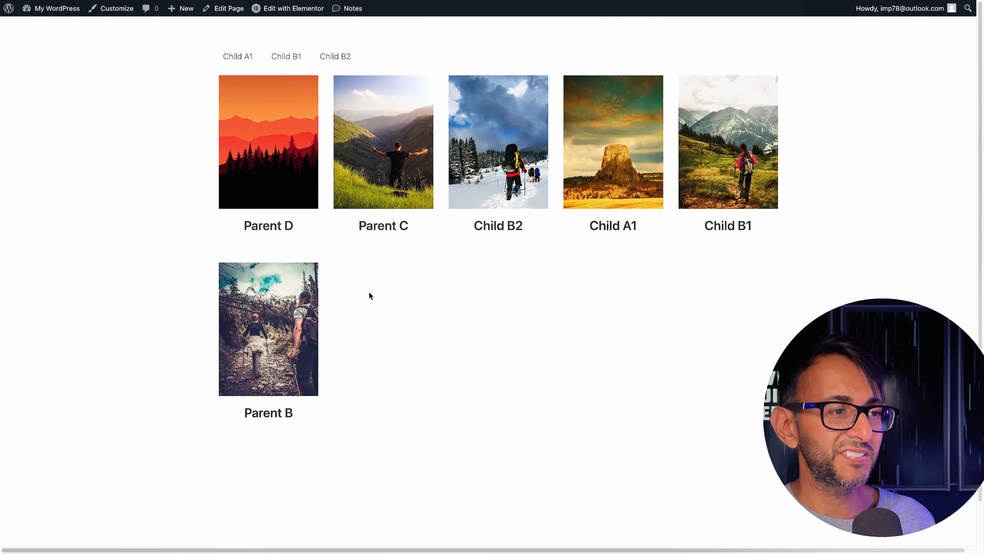
mouse_move(437, 377)
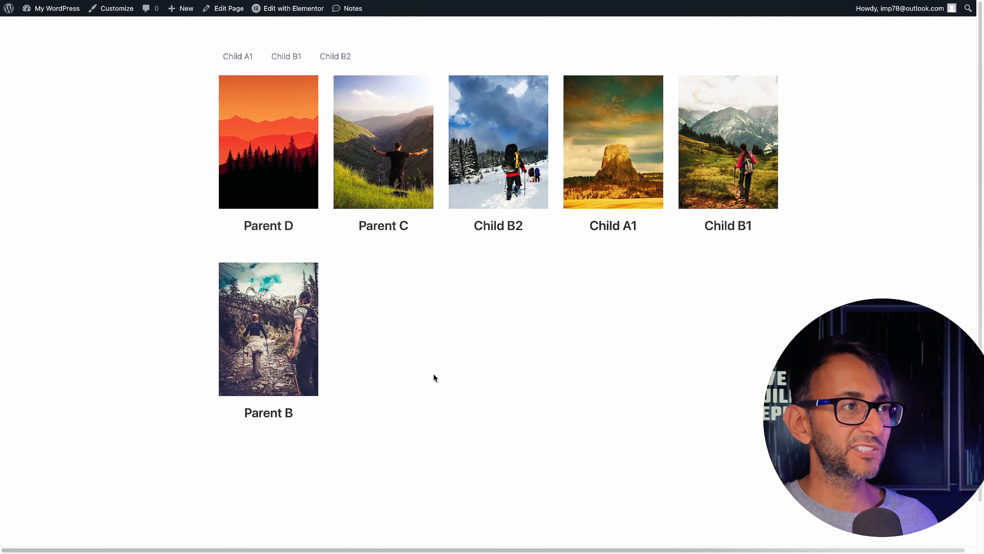
mouse_move(436, 354)
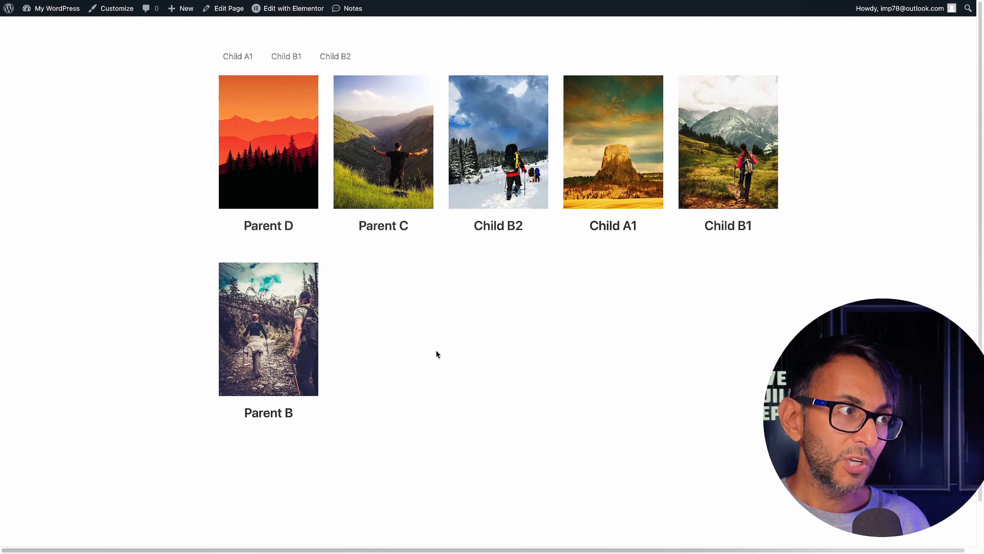
mouse_move(349, 49)
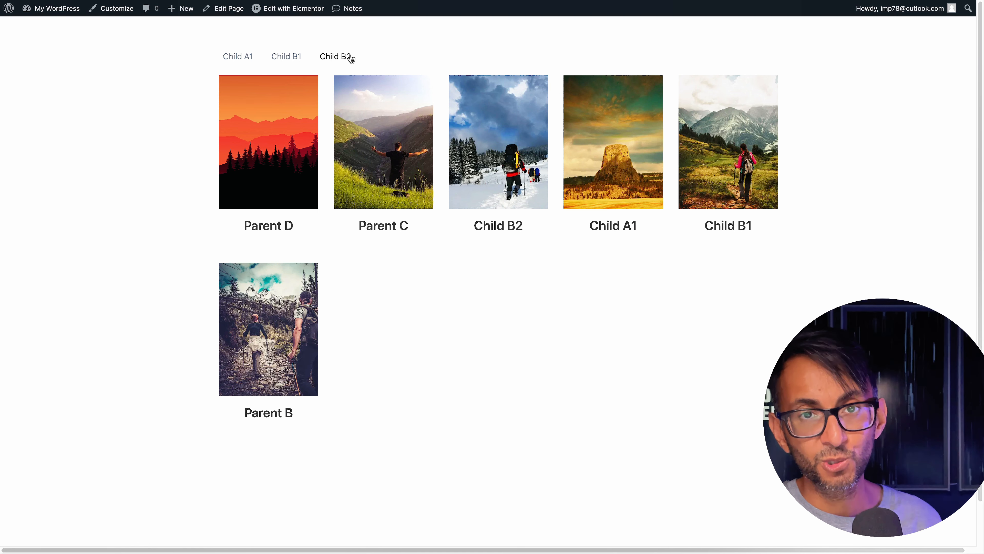
left_click(292, 8)
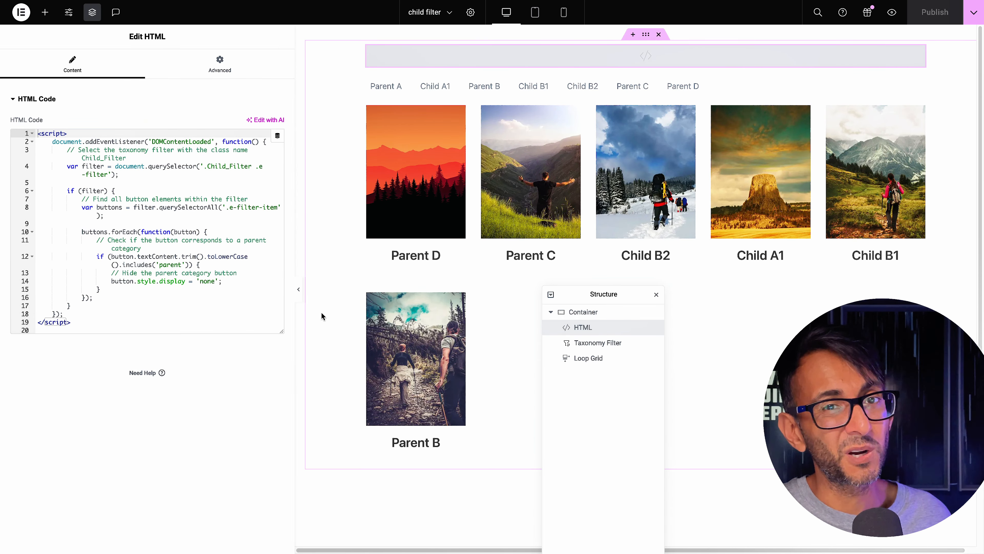